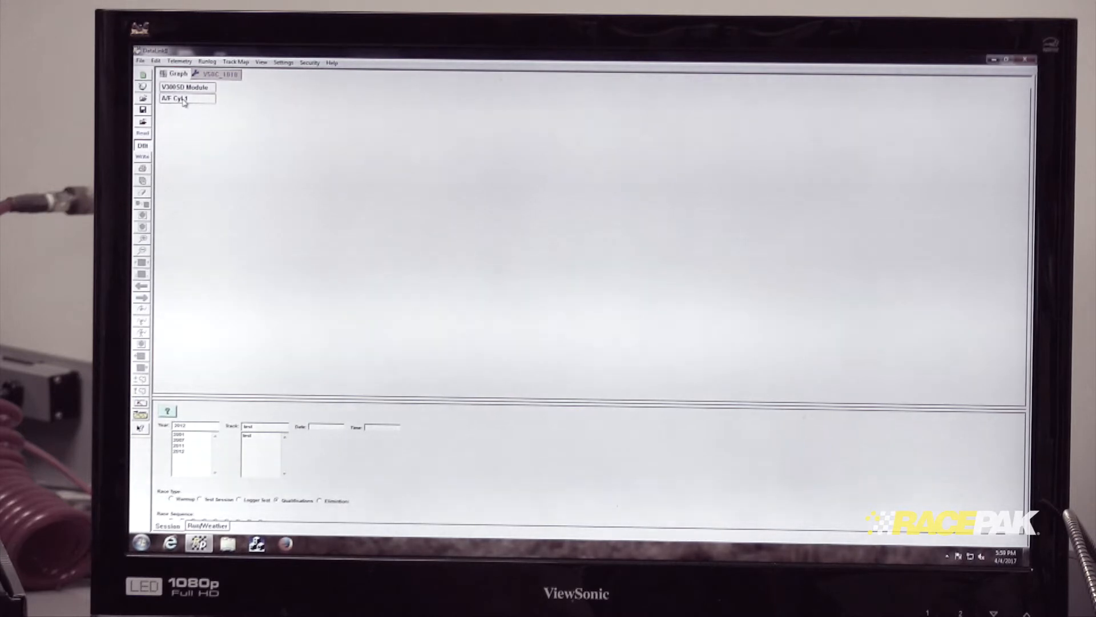
Step: Open the VNET Input Channel Parameters for the V300SD module's A/F Cyl 1 channel
{"action": "double_click", "coordinate": [182, 99]}
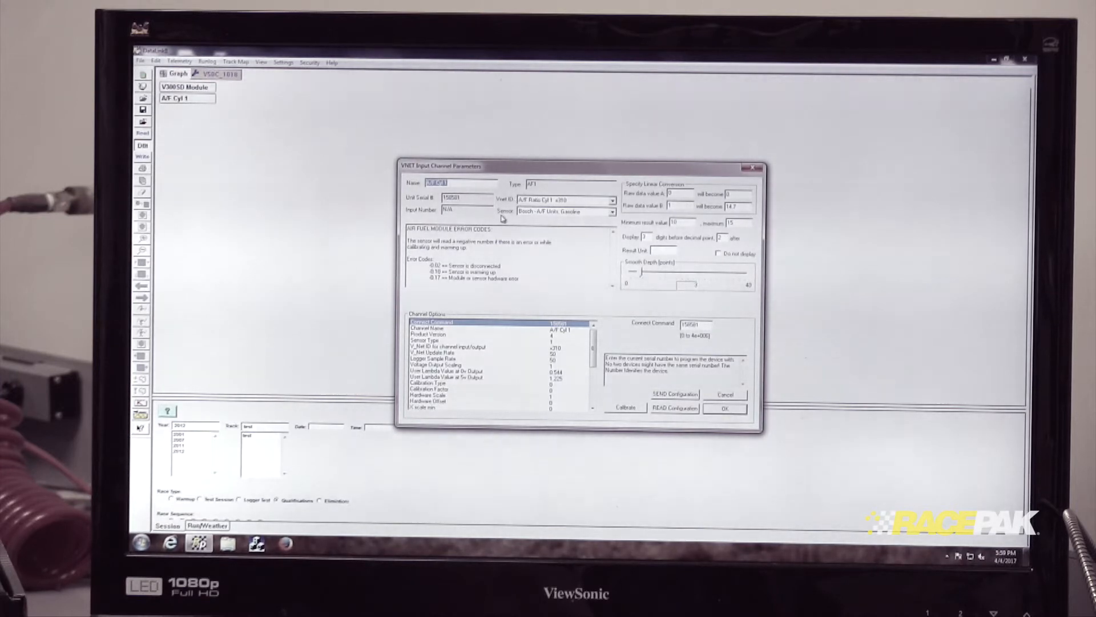
{"action": "mouse_move", "coordinate": [552, 220]}
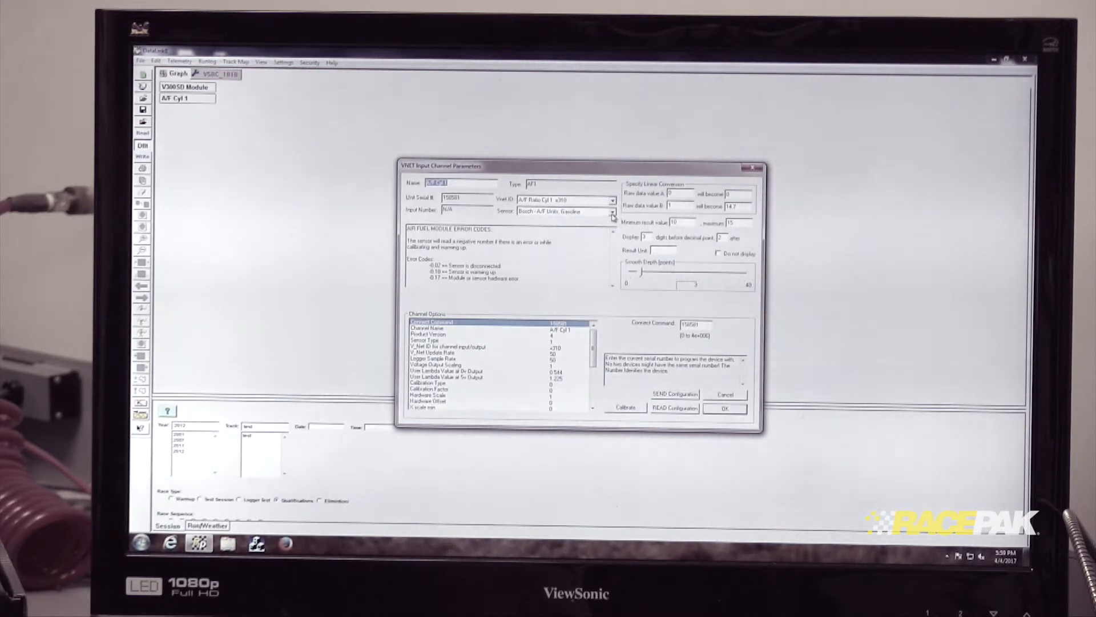
Step: Set the sensor to Bosch - A/F Units Methanol, send the configuration, and close the dialog
{"action": "left_click", "coordinate": [613, 211]}
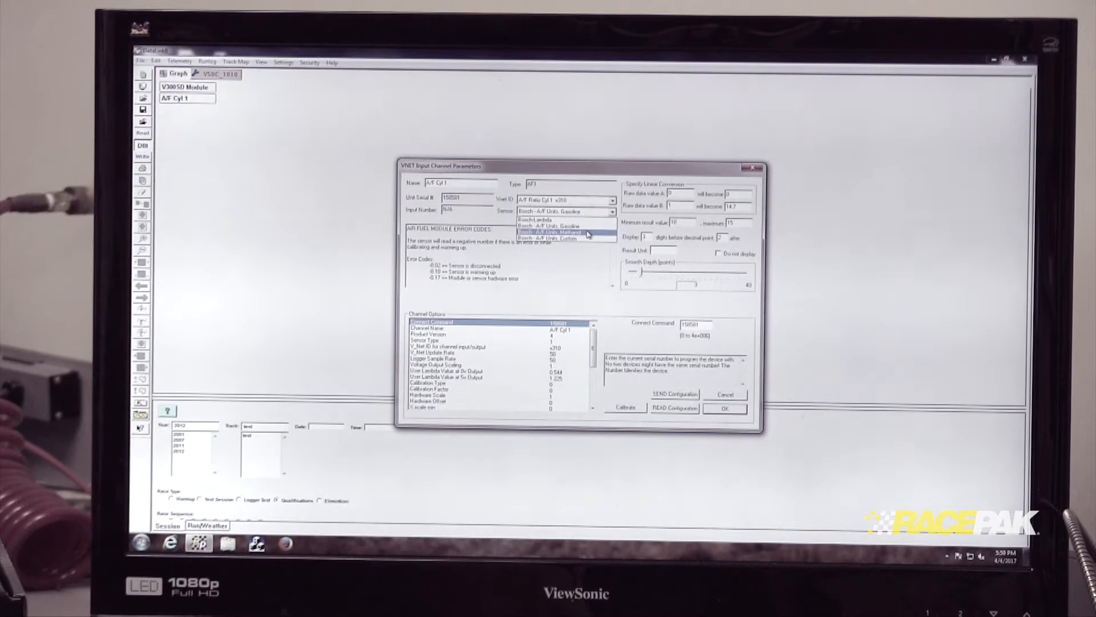
{"action": "left_click", "coordinate": [552, 232]}
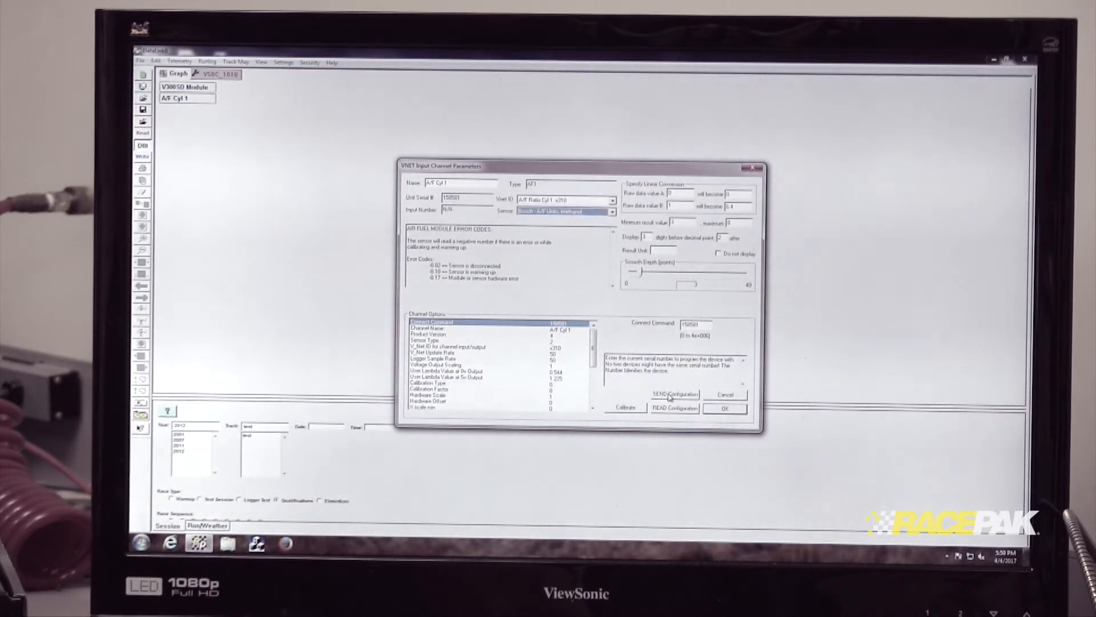
{"action": "left_click", "coordinate": [673, 393]}
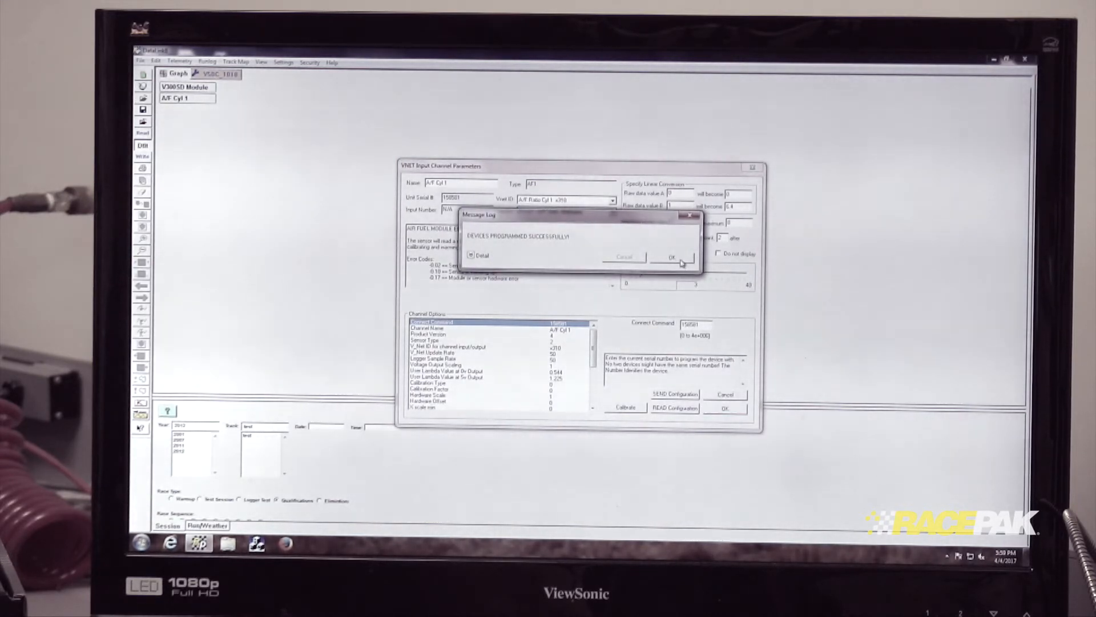
{"action": "left_click", "coordinate": [670, 255]}
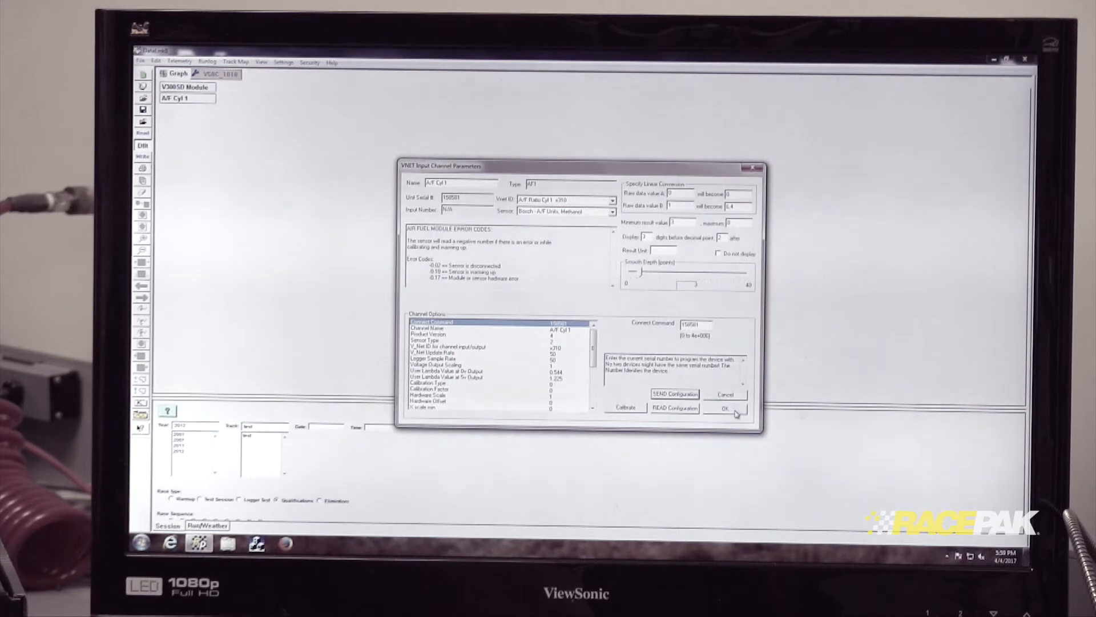
{"action": "left_click", "coordinate": [723, 408]}
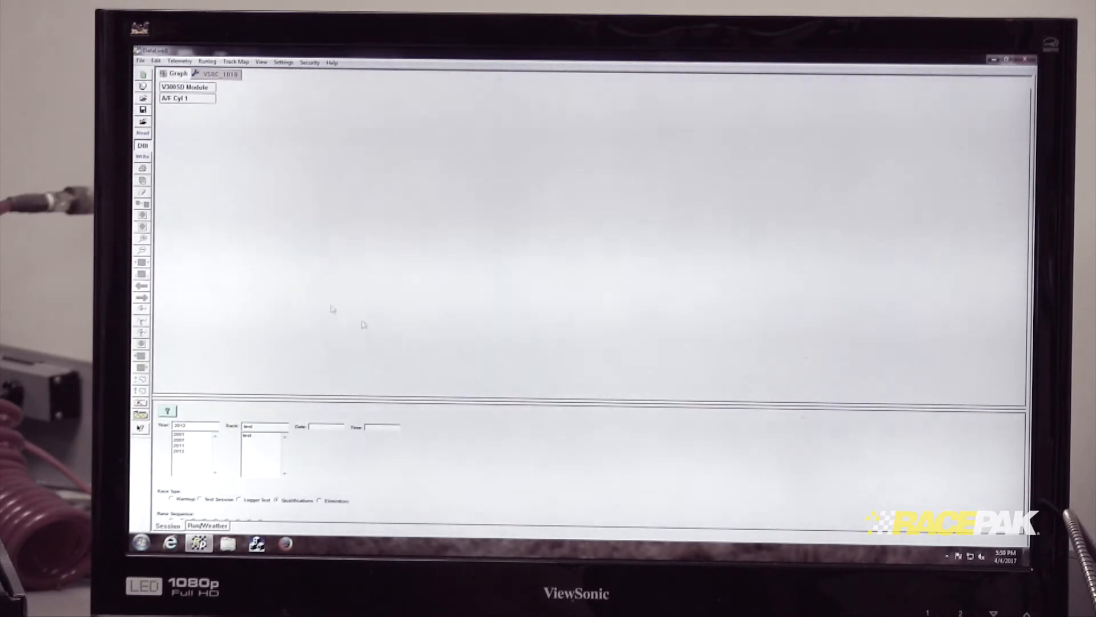
{"action": "left_click", "coordinate": [141, 62]}
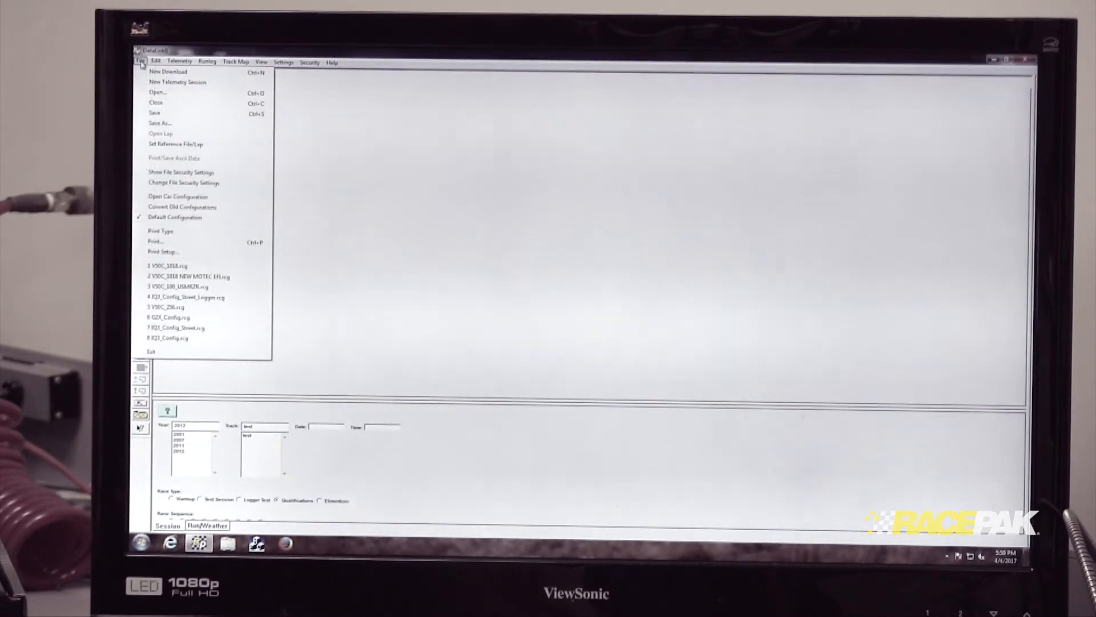